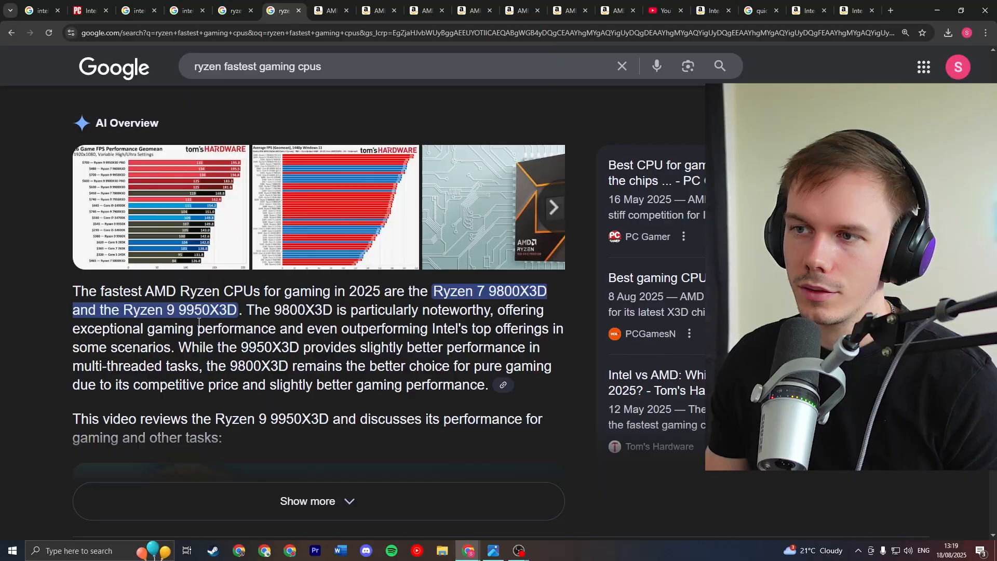
Switch to the 'intel stock price' results showing Intel Corp at 24.36 USD with its 5Y chart
{"action": "left_click", "coordinate": [89, 10]}
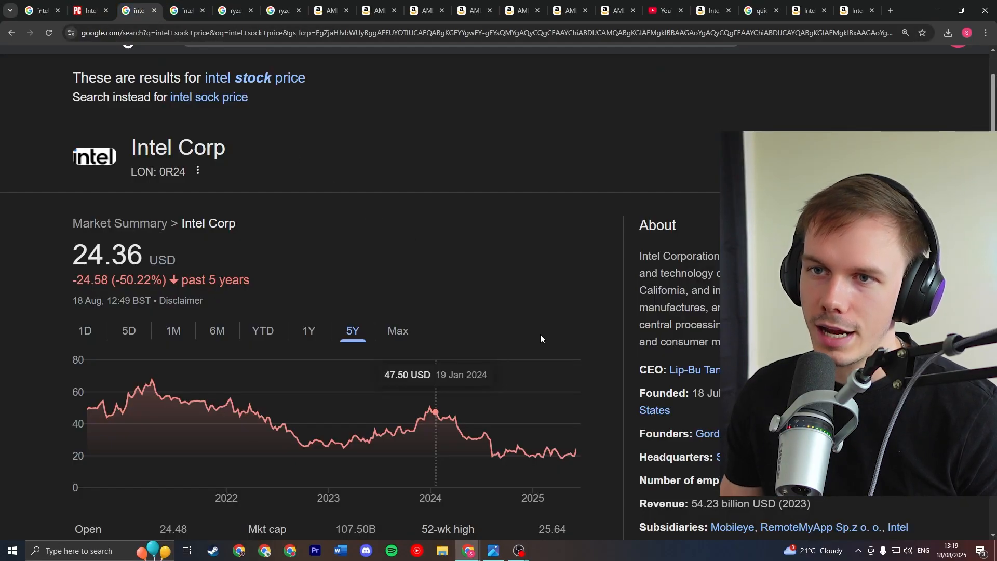
{"action": "mouse_move", "coordinate": [422, 420]}
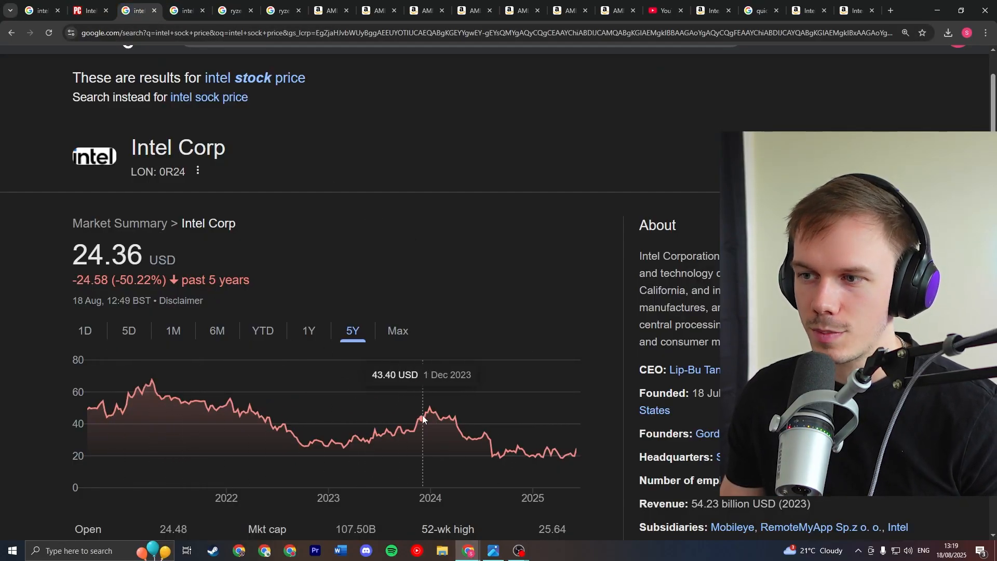
{"action": "mouse_move", "coordinate": [459, 423]}
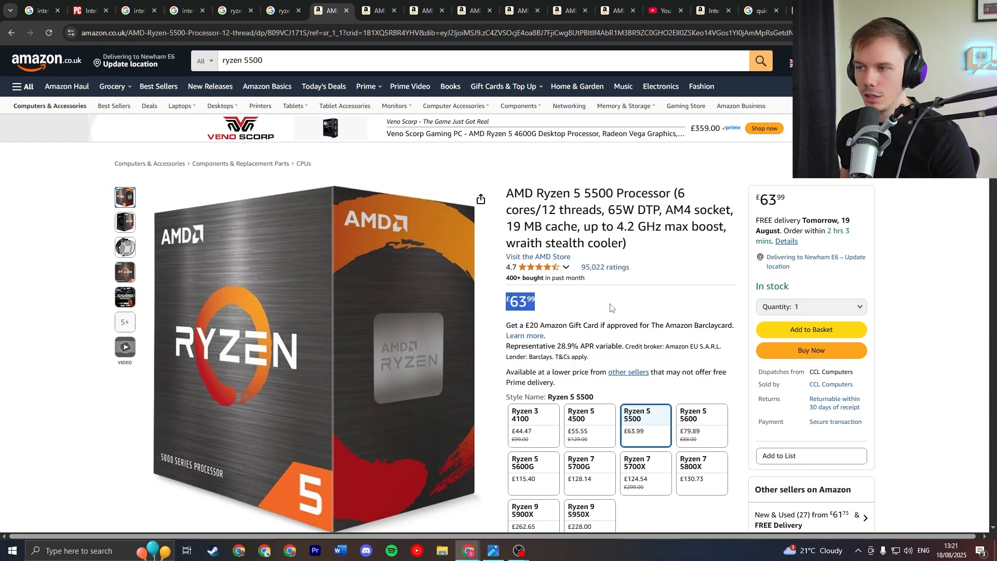
{"action": "mouse_move", "coordinate": [603, 201]}
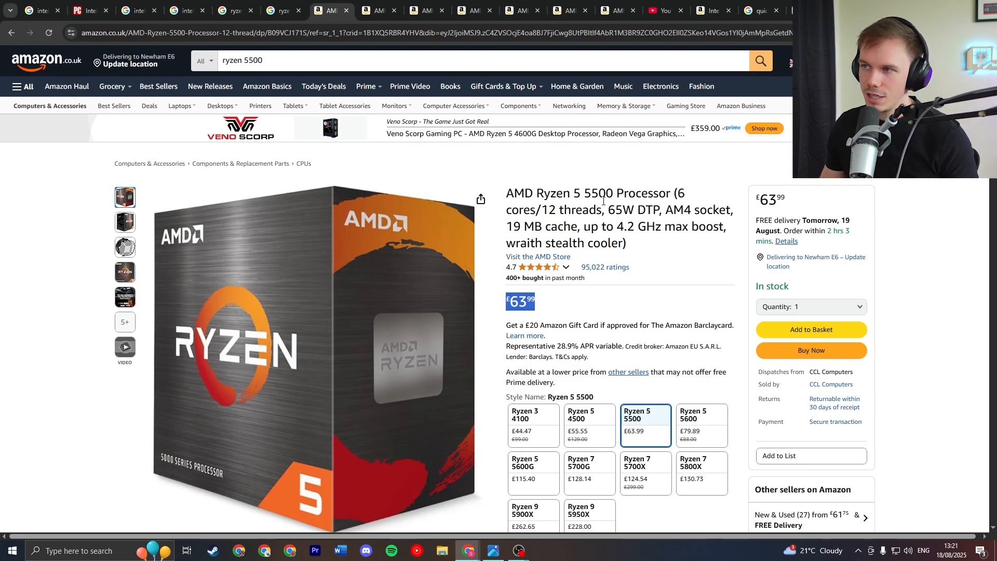
Bring up the AMD Ryzen 5 5500 Amazon listing priced at £63.99
{"action": "double_click", "coordinate": [598, 193]}
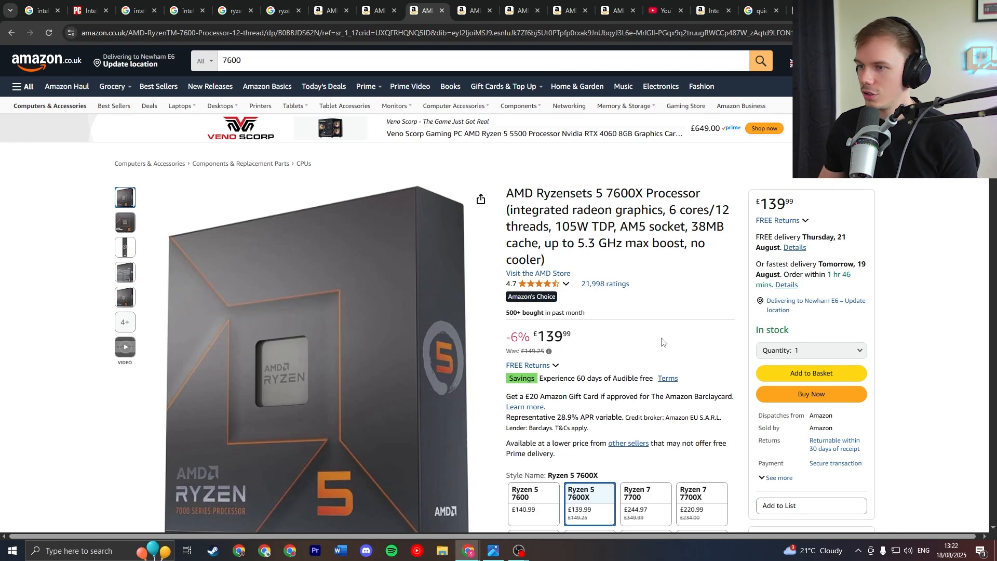
Show the AMD Ryzen 5 7600X Amazon listing at £139.99
{"action": "left_click", "coordinate": [533, 503]}
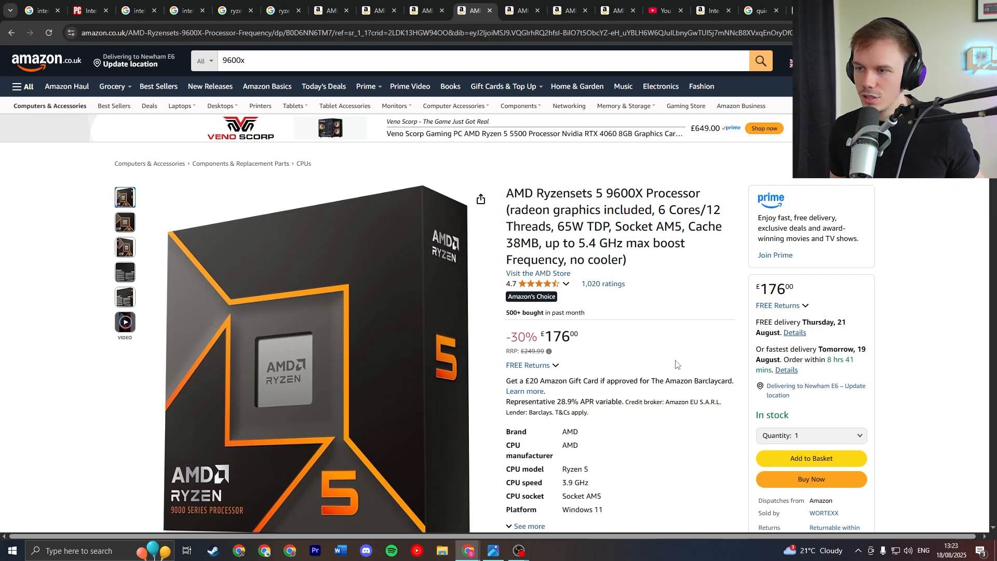
{"action": "mouse_move", "coordinate": [575, 342]}
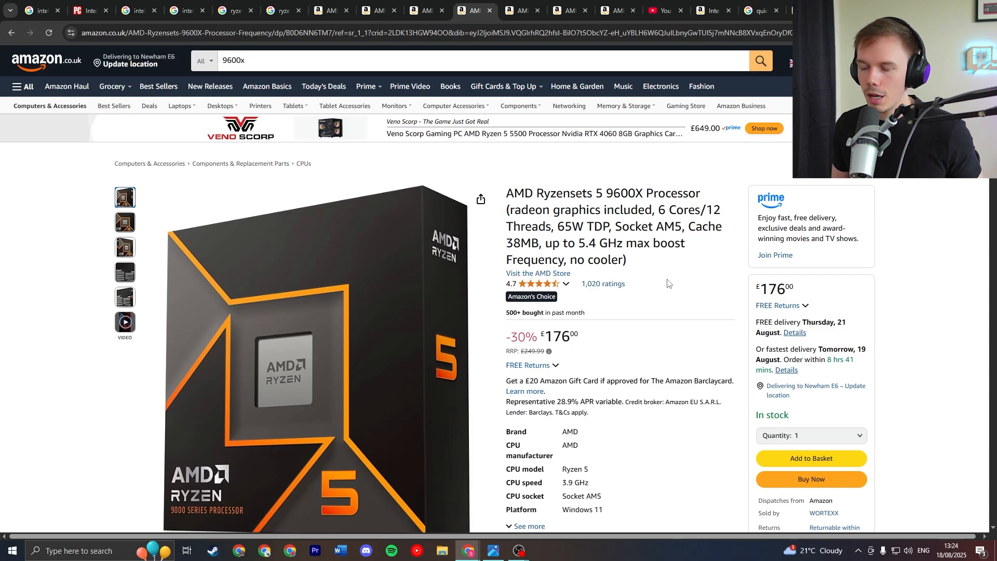
{"action": "mouse_move", "coordinate": [671, 329]}
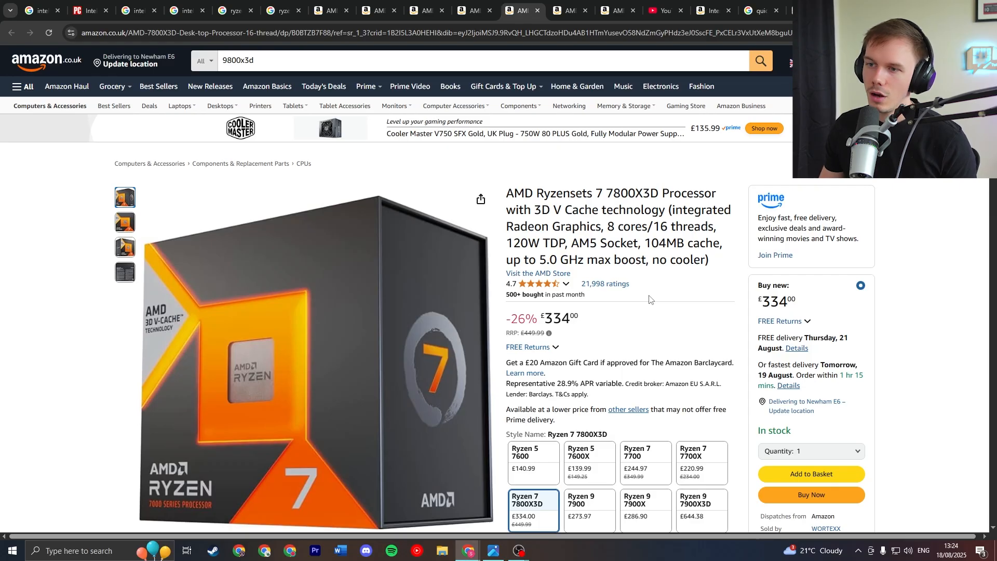
{"action": "mouse_move", "coordinate": [681, 347]}
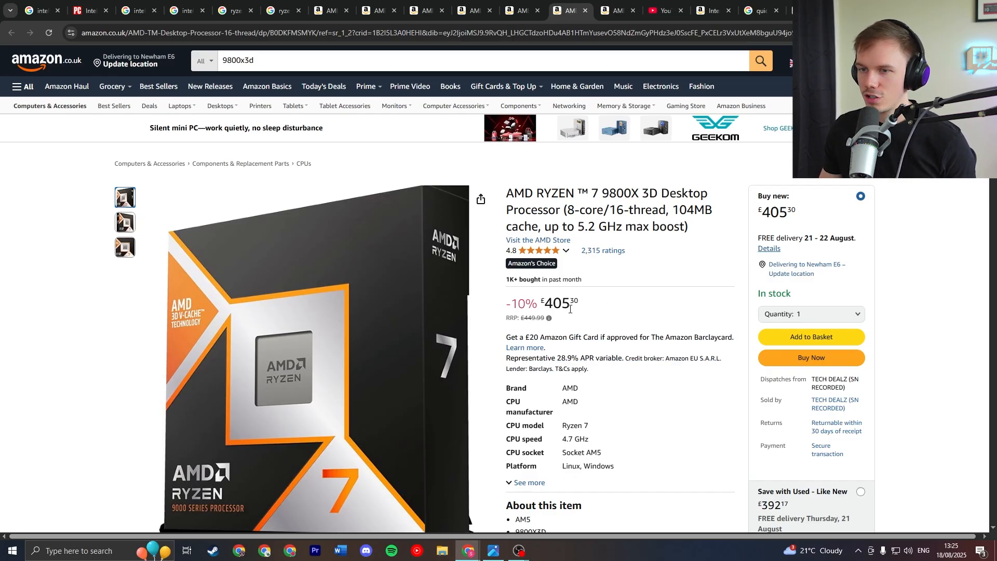
{"action": "mouse_move", "coordinate": [614, 313]}
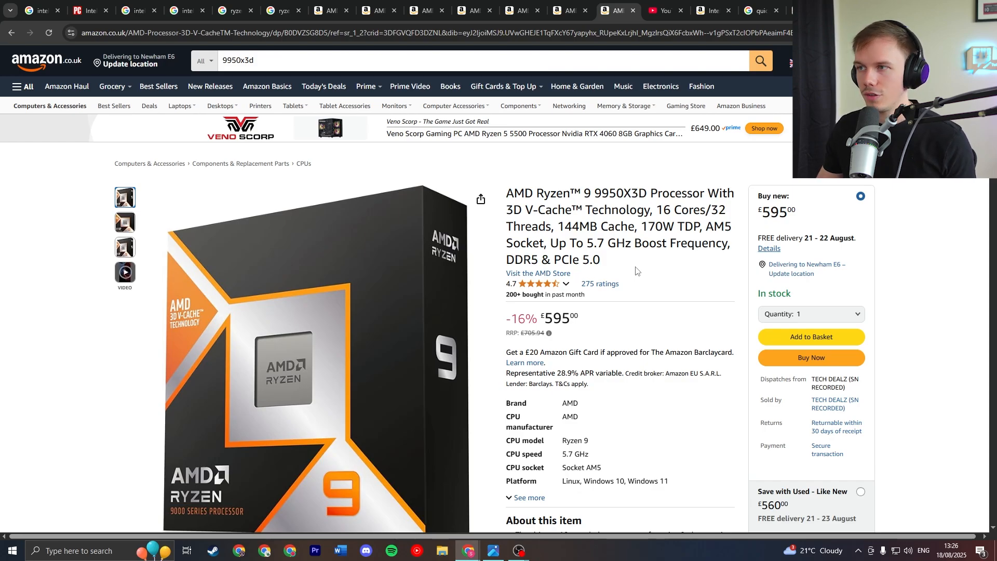
{"action": "mouse_move", "coordinate": [642, 194]}
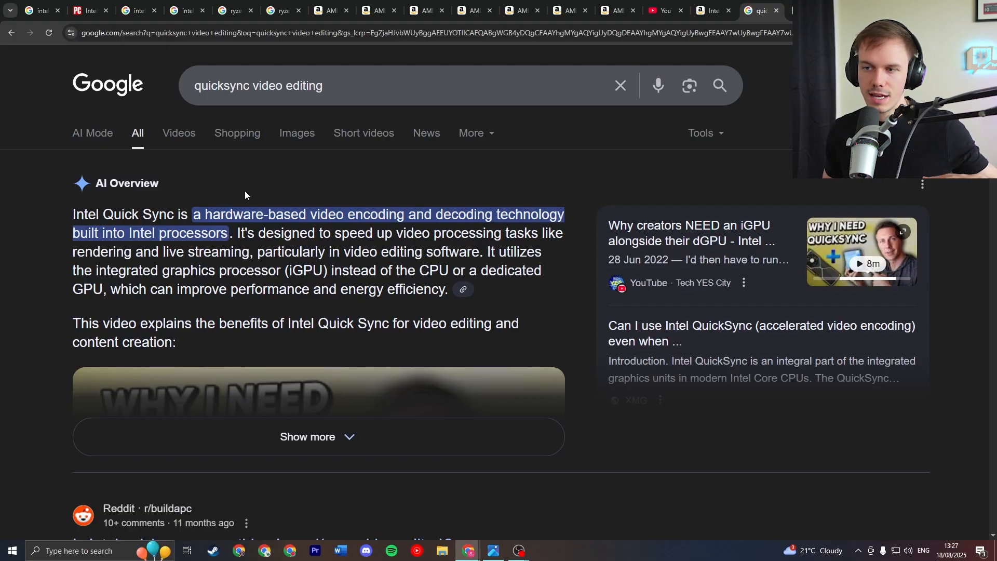
{"action": "mouse_move", "coordinate": [257, 200]}
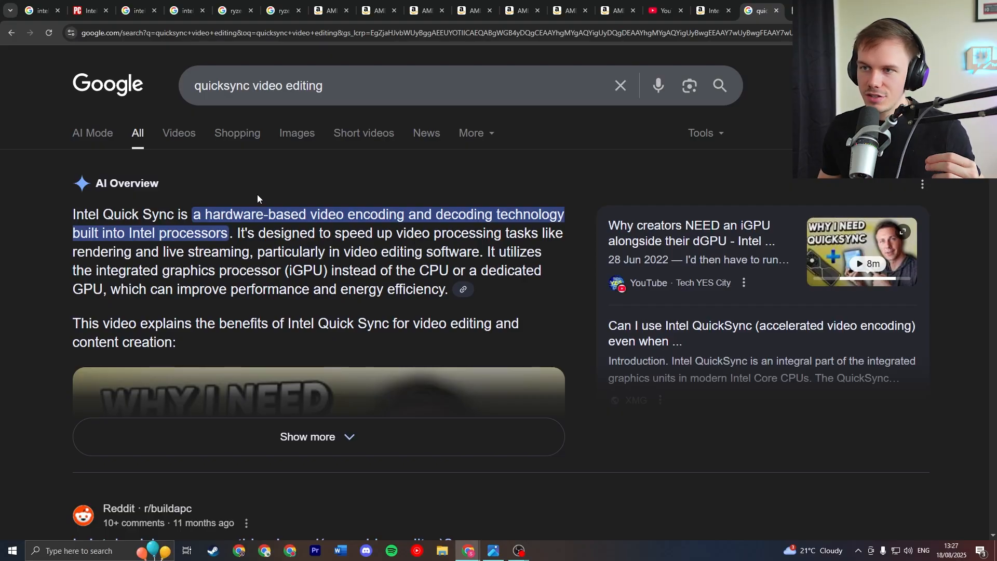
Select the AI Overview definition of Intel Quick Sync for video editing
{"action": "double_click", "coordinate": [301, 270]}
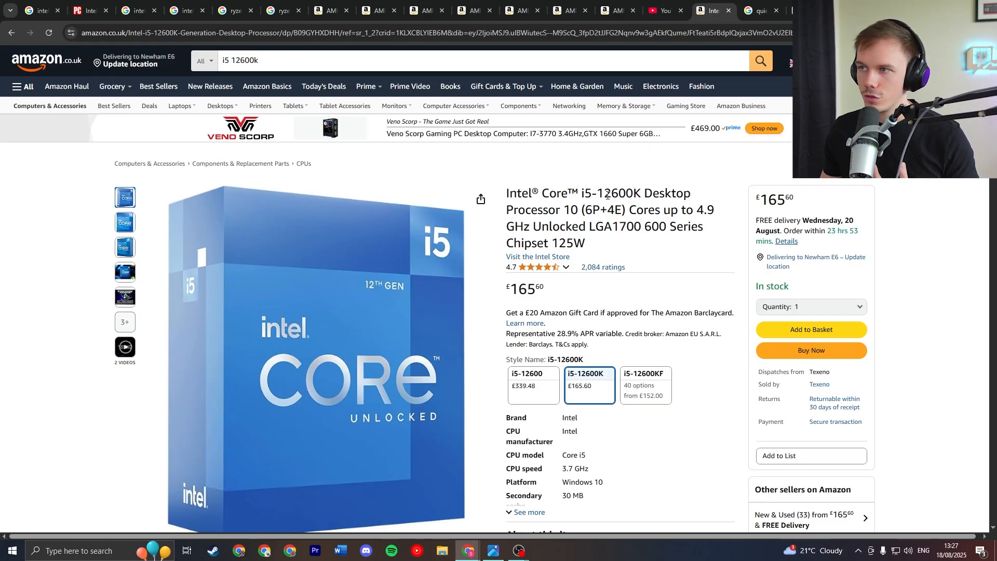
{"action": "mouse_move", "coordinate": [579, 186]}
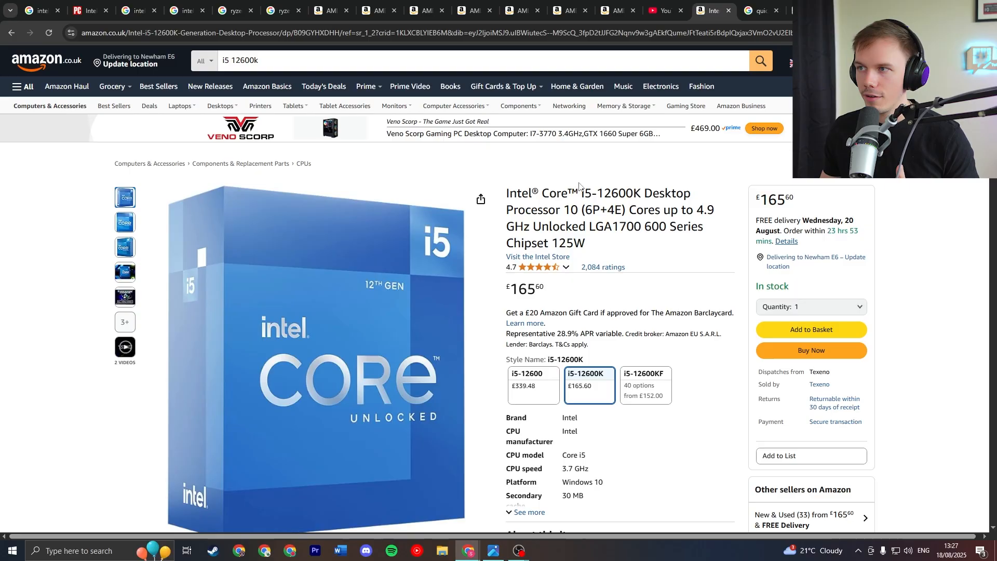
{"action": "mouse_move", "coordinate": [642, 195]}
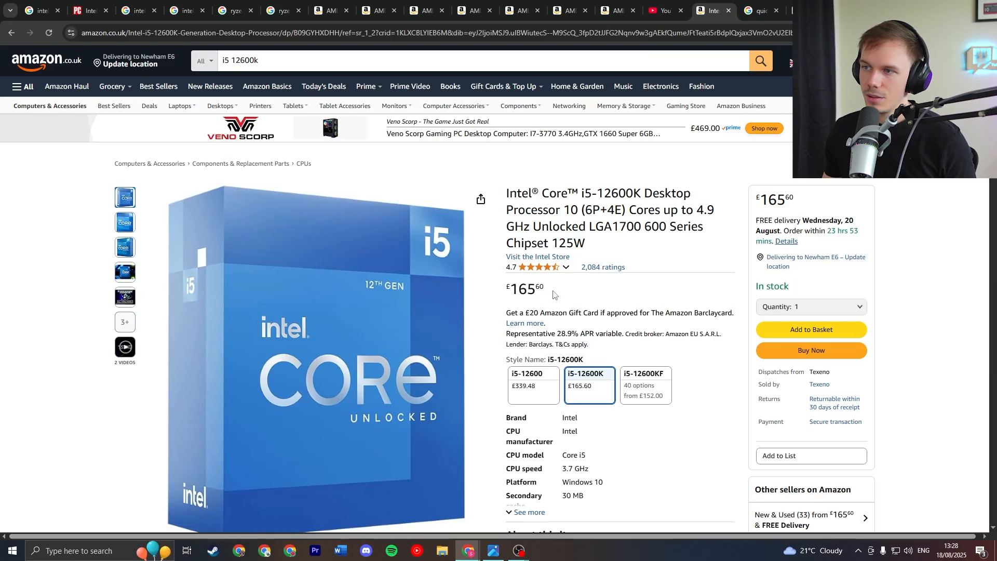
Highlight the £165.60 price on the Intel Core i5-12600K Amazon listing
{"action": "double_click", "coordinate": [525, 288]}
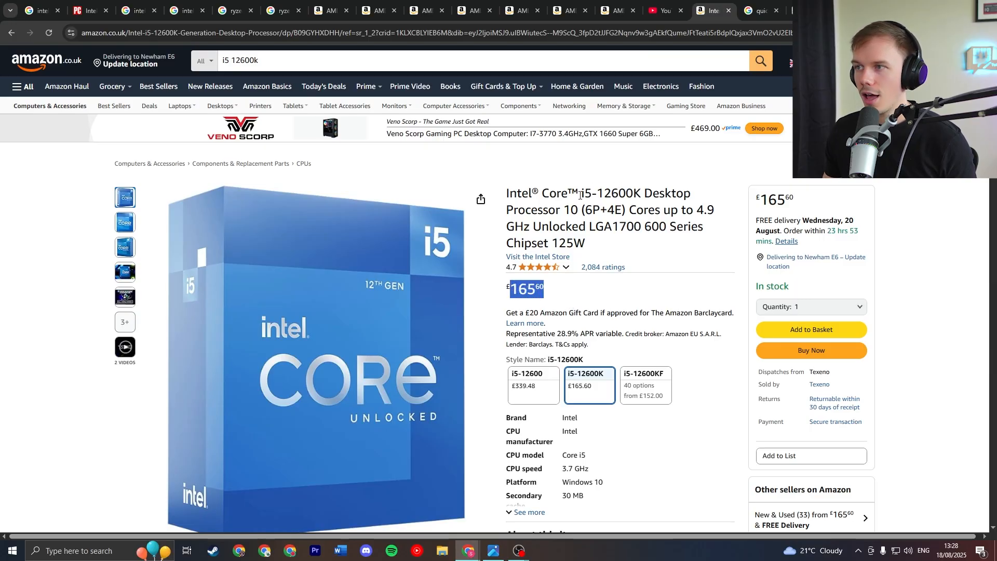
{"action": "mouse_move", "coordinate": [554, 291]}
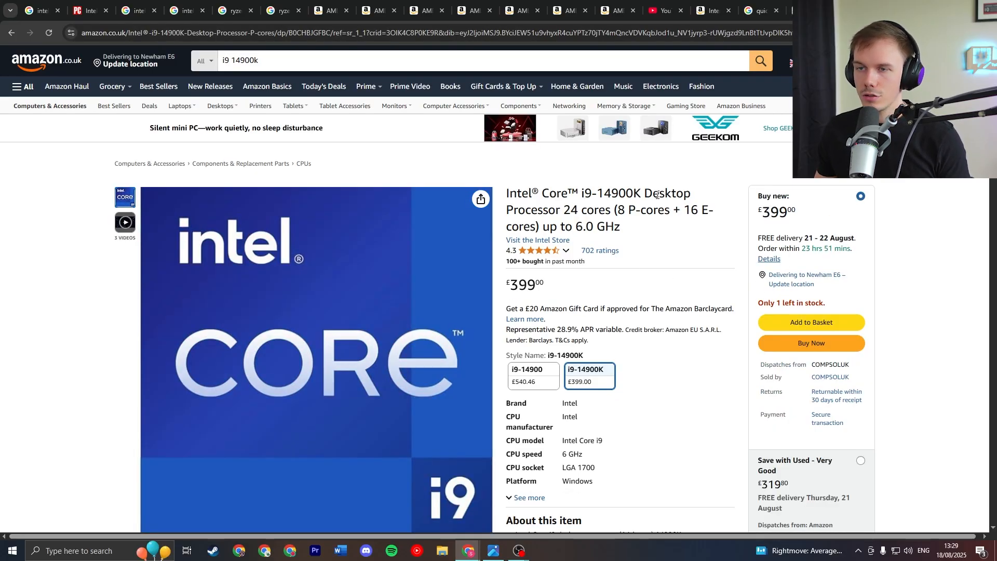
{"action": "mouse_move", "coordinate": [693, 255]}
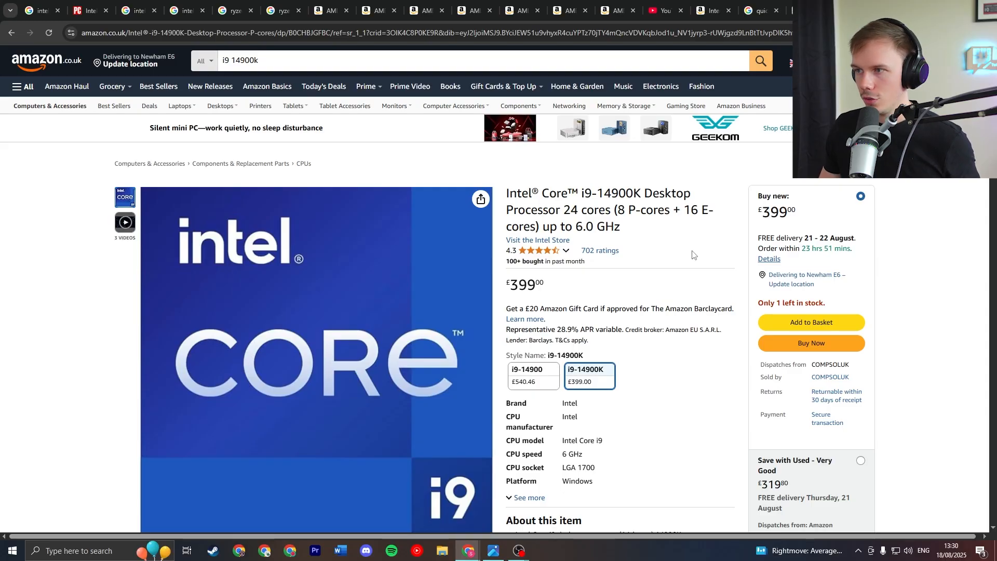
{"action": "mouse_move", "coordinate": [693, 255]}
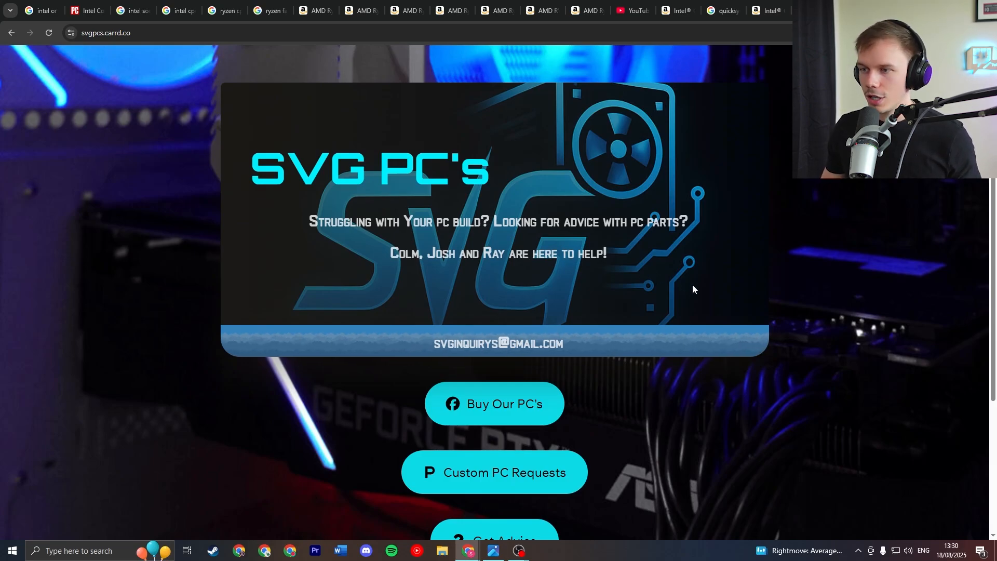
Scroll the SVG PC's Carrd page down to the Get Advice button and YouTube and Discord links
{"action": "scroll", "scroll_direction": "down", "scroll_amount": 3}
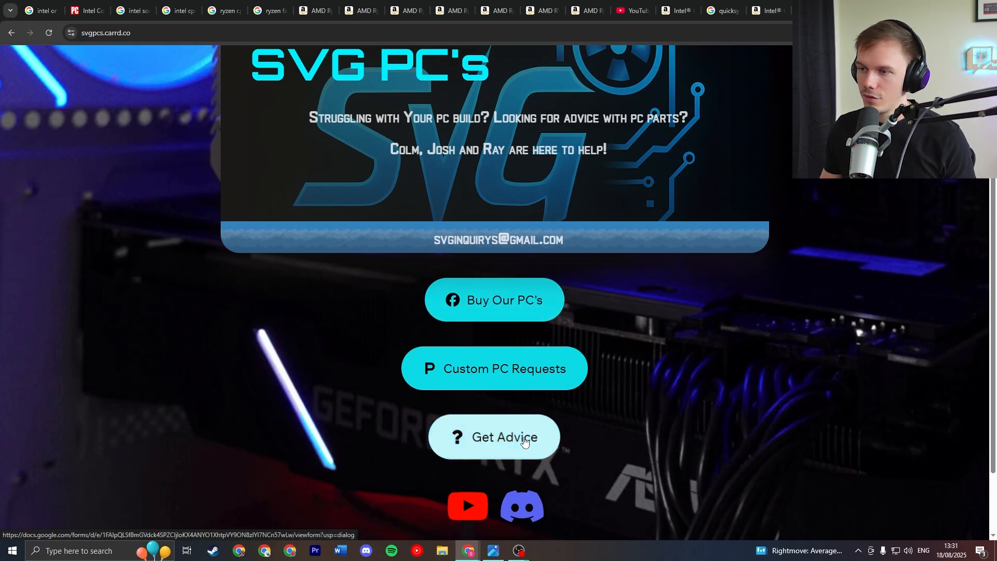
{"action": "scroll", "scroll_direction": "down", "scroll_amount": 3}
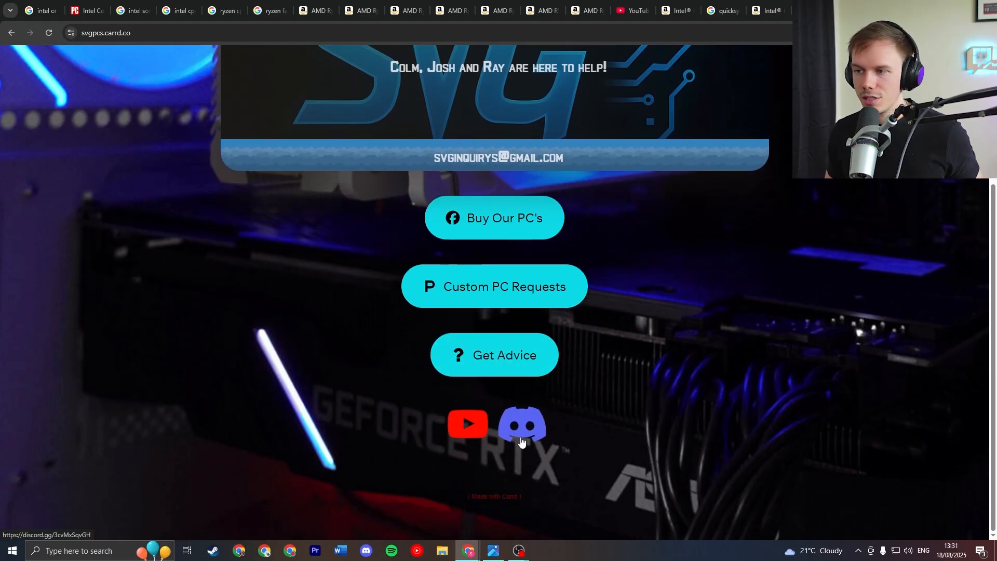
{"action": "mouse_move", "coordinate": [468, 424]}
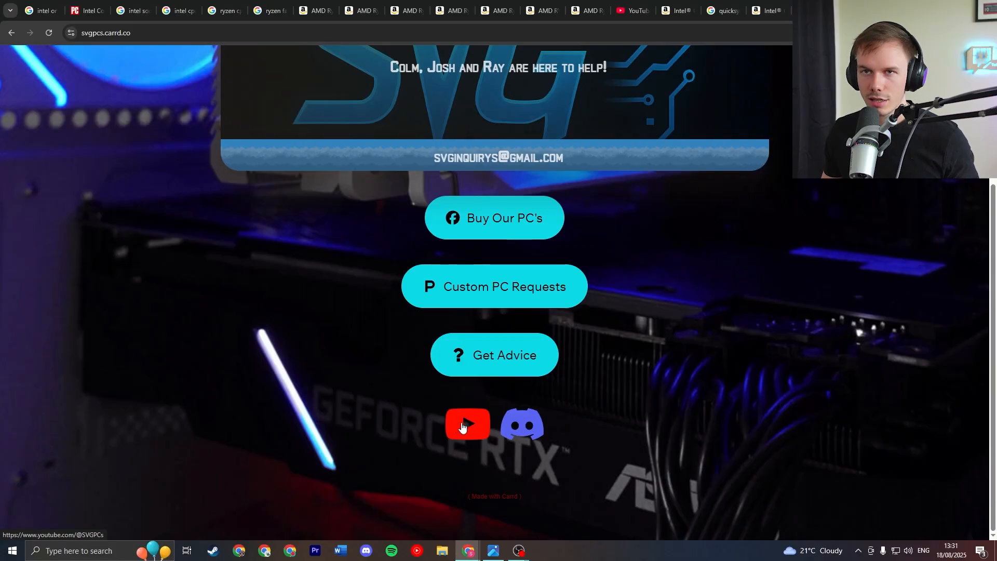